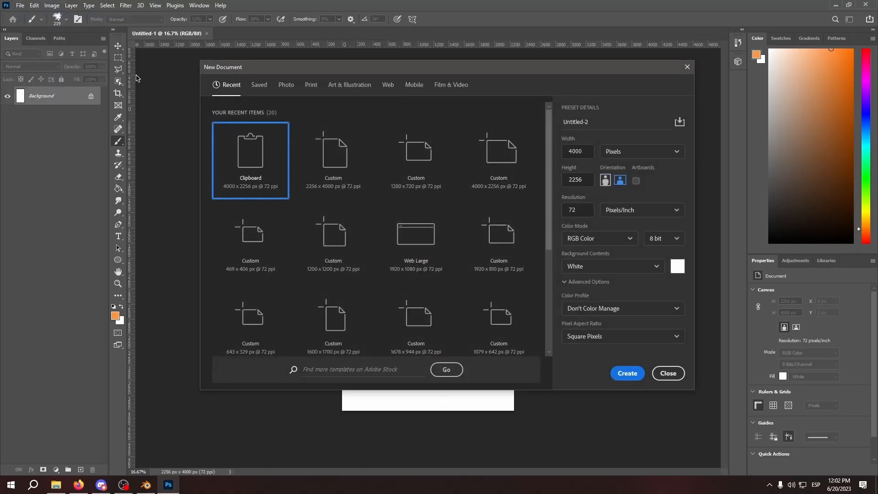
- Create the clipboard-sized 4000×2256 document and stretch the pasted cardboard photo to fill the canvas
click(626, 373)
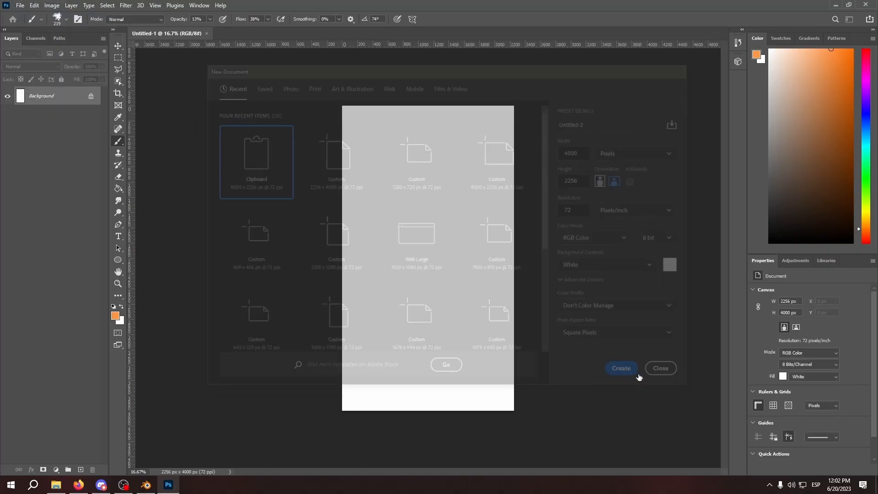
click(620, 368)
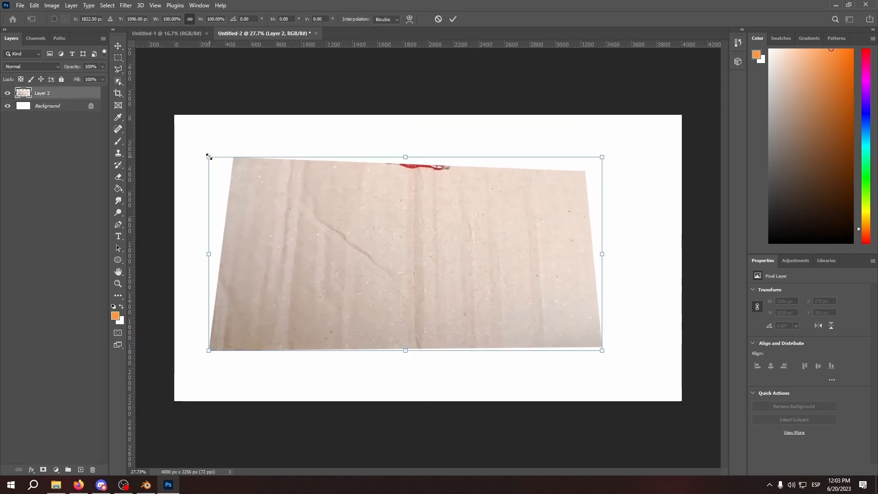
drag(209, 157, 137, 108)
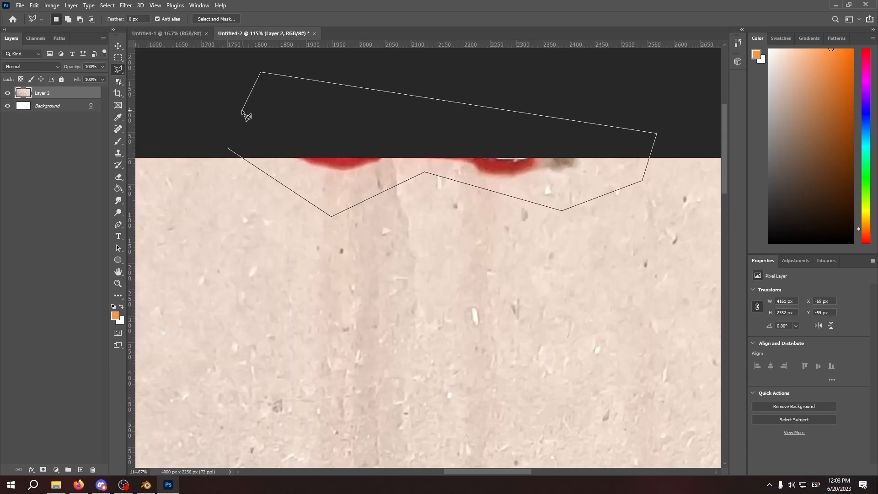
- Replace the selected red marks with surrounding cardboard texture using Content-Aware Fill
right_click(425, 201)
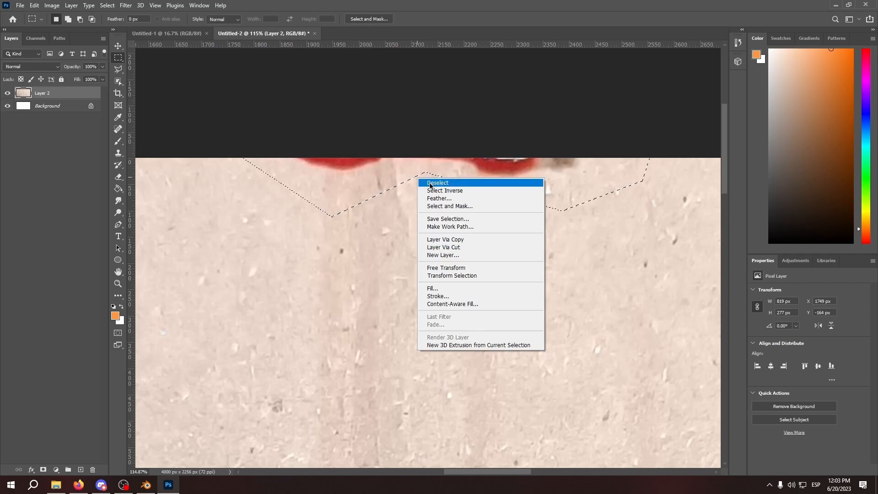
click(452, 304)
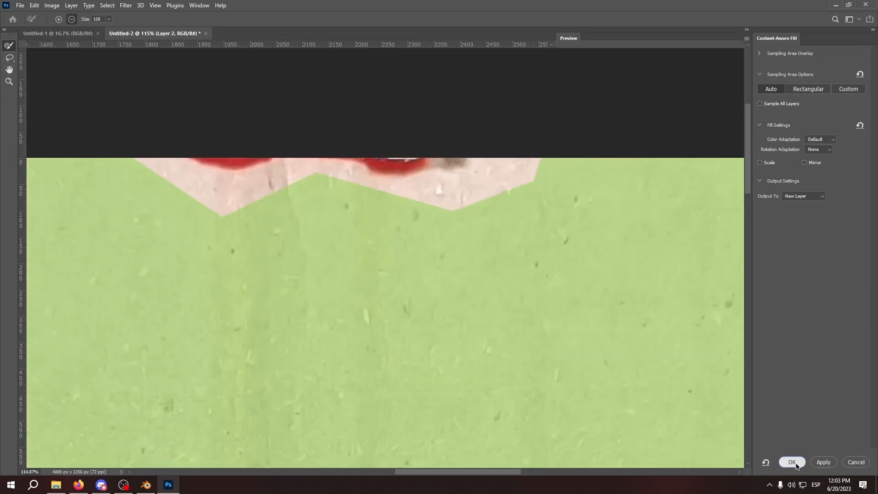
click(792, 462)
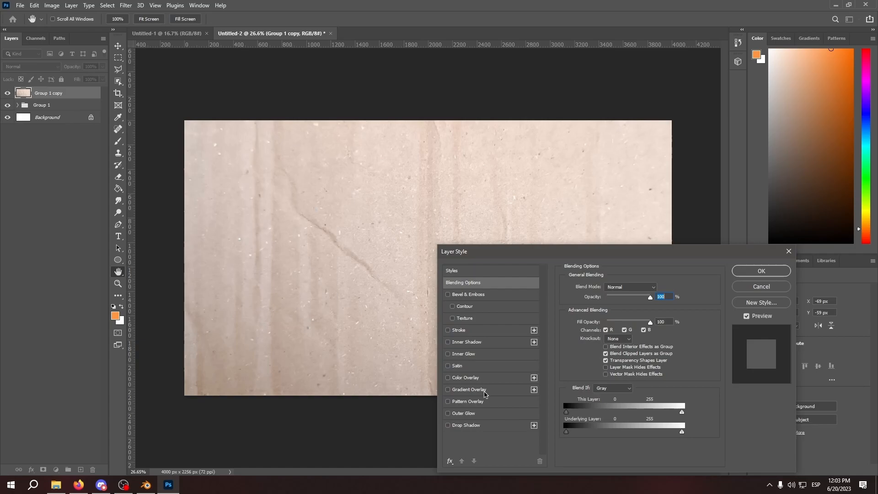
- Apply a Linear Dodge (Add) gradient overlay at 36% opacity to the cardboard layer
click(468, 390)
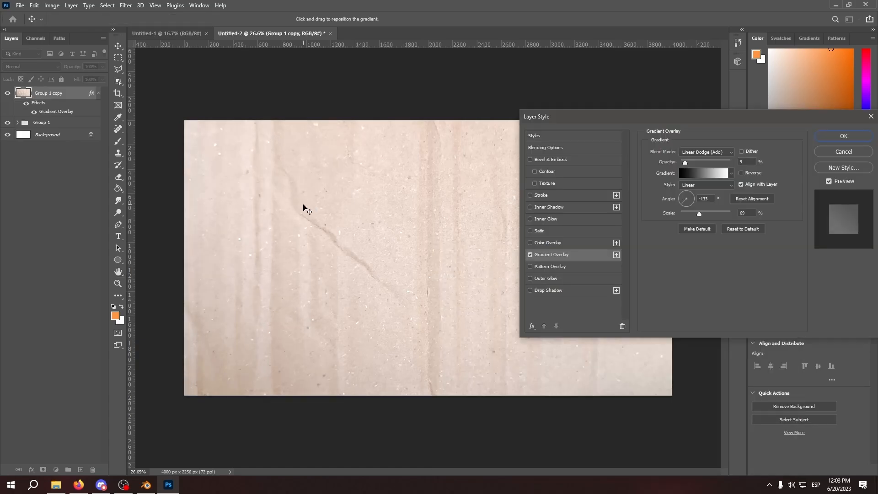
drag(536, 116, 436, 131)
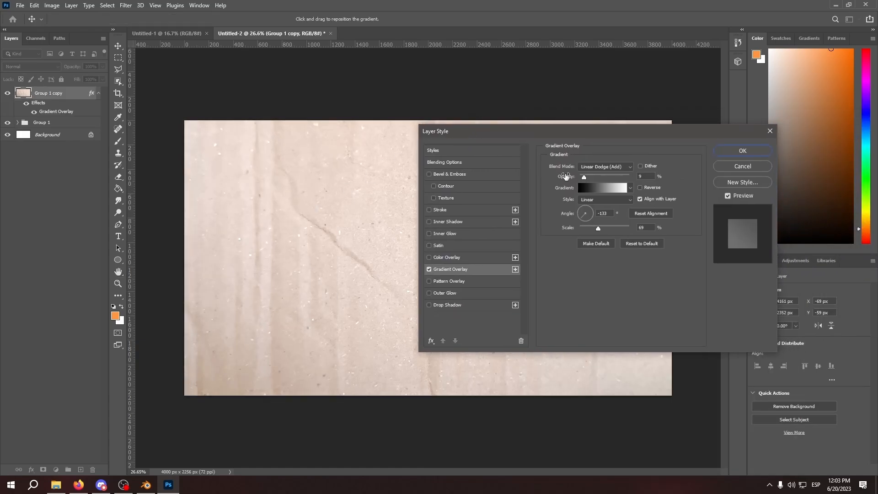
drag(583, 177, 598, 177)
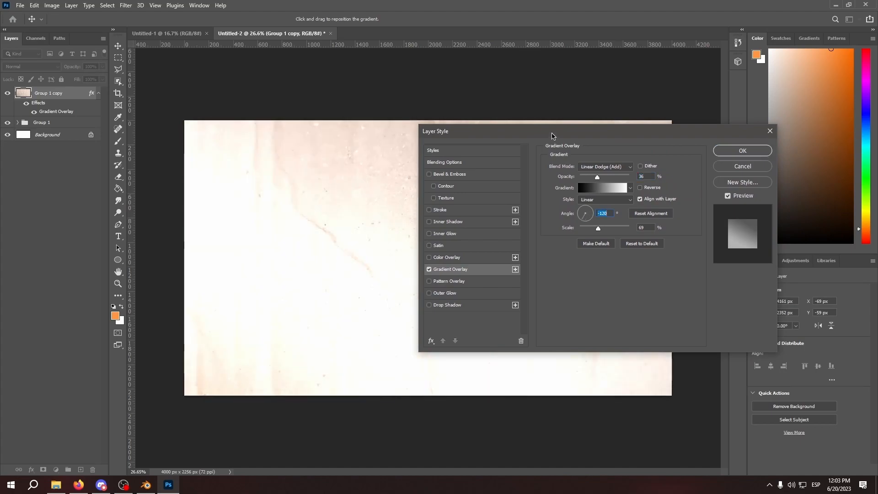
drag(552, 130, 565, 123)
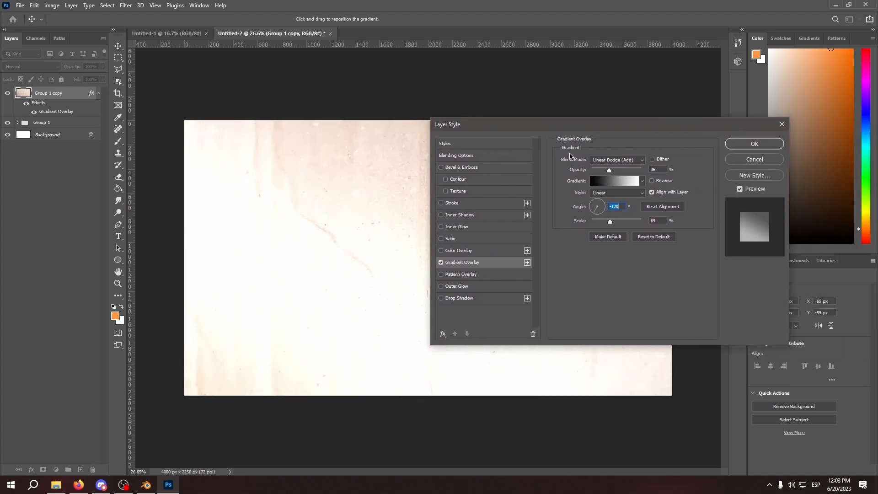
drag(610, 170, 594, 170)
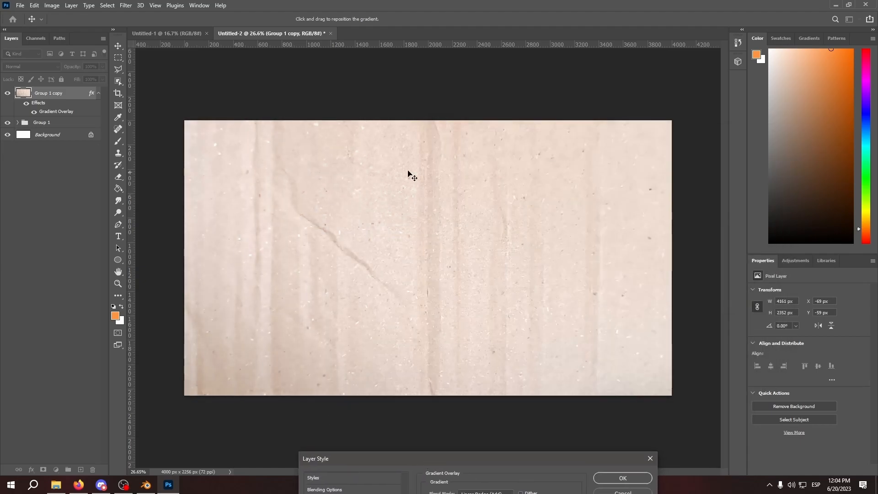
click(622, 477)
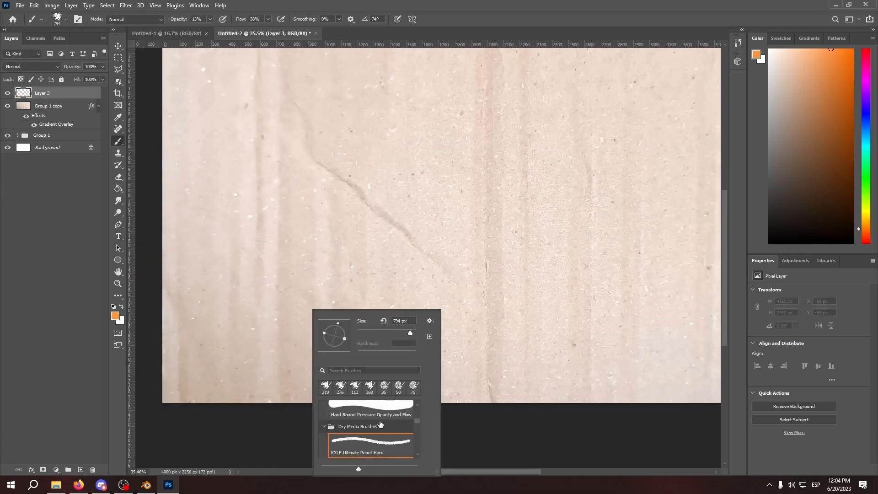
- Choose the KYLE Ultimate Pencil Hard brush from the Dry Media Brushes
click(259, 354)
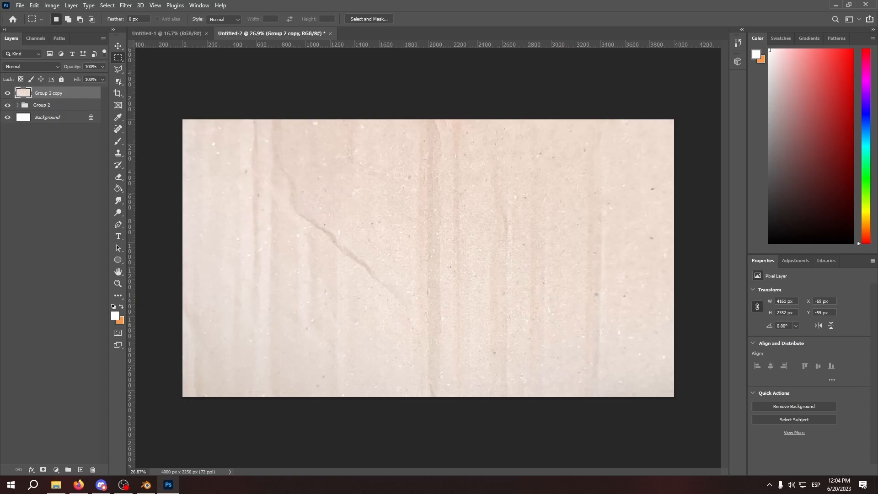
mouse_move(164, 135)
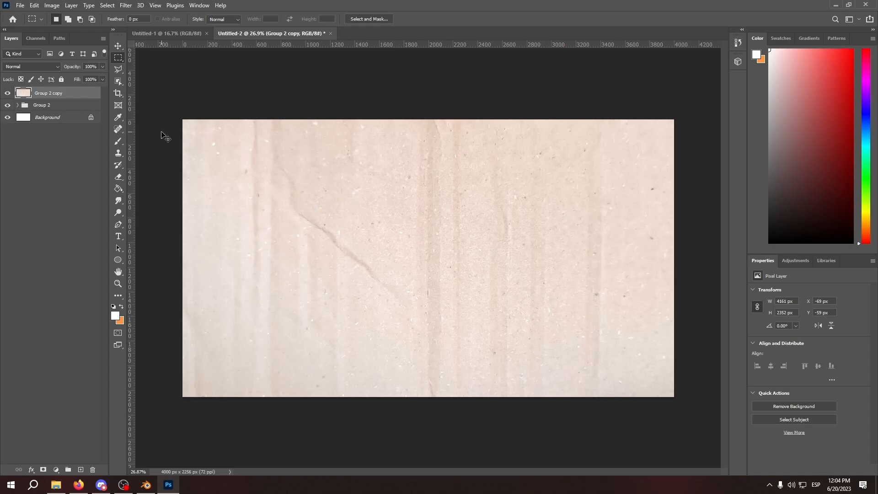
click(125, 5)
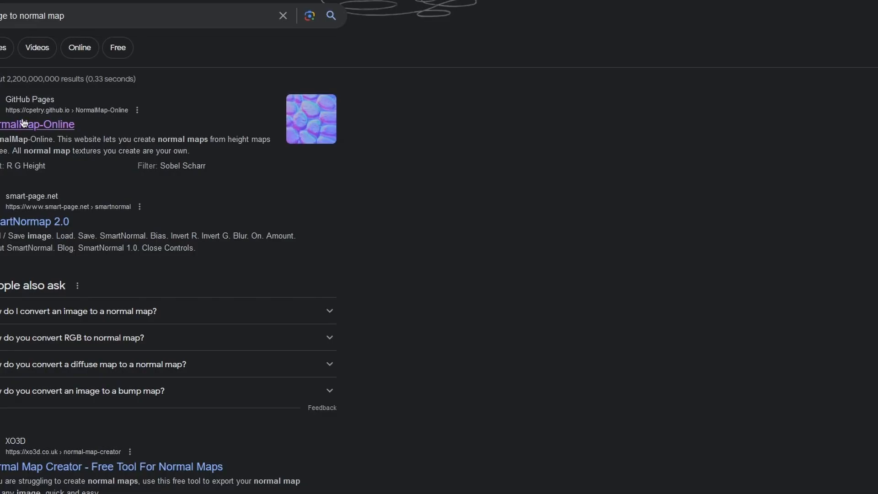
- Open the NormalMap-Online result to convert the cardboard texture into a normal map
click(36, 123)
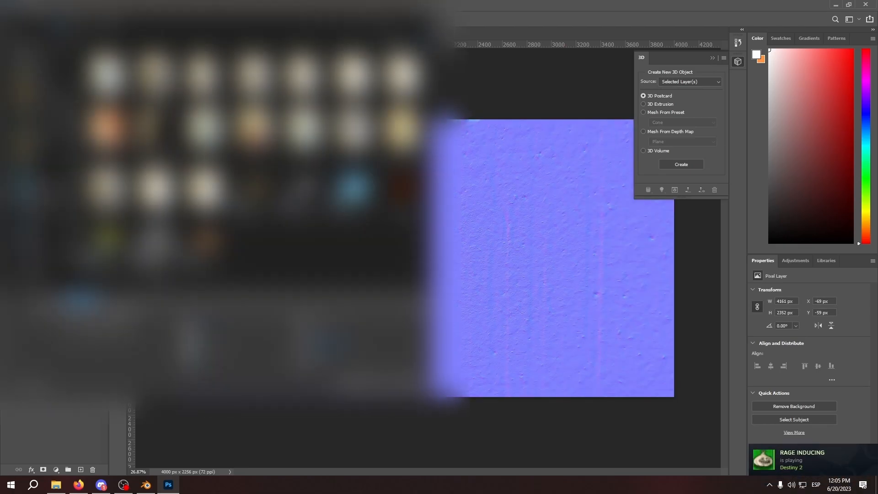
- Switch to Blender and check Edit > Preferences for the Images as Planes add-on
click(145, 484)
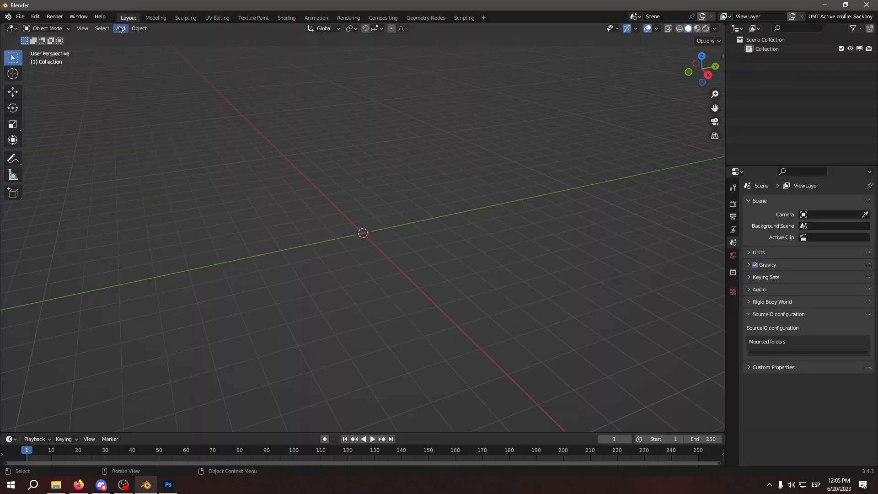
click(119, 29)
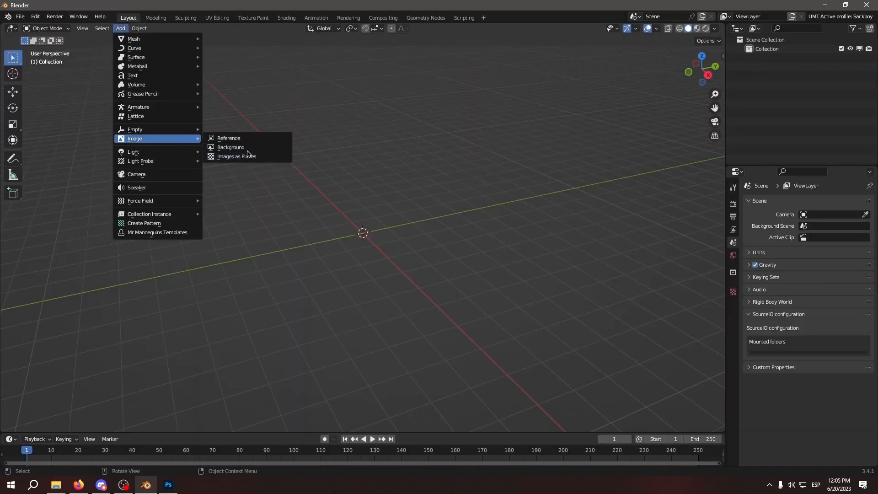
click(34, 16)
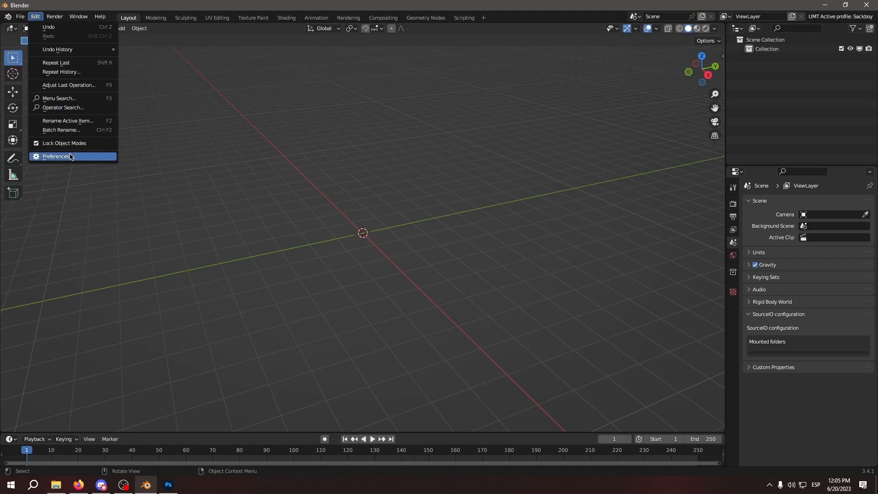
click(56, 157)
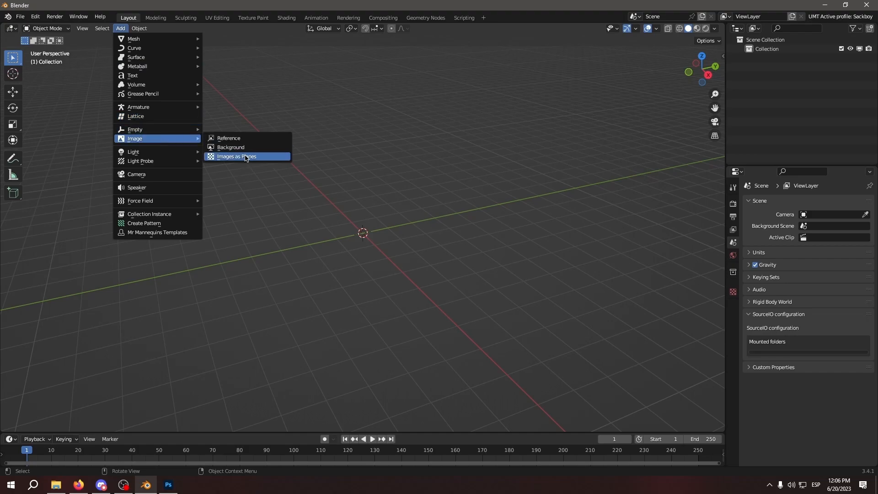
- Import CardboardD.png as a plane via Add > Image > Images as Planes
click(236, 158)
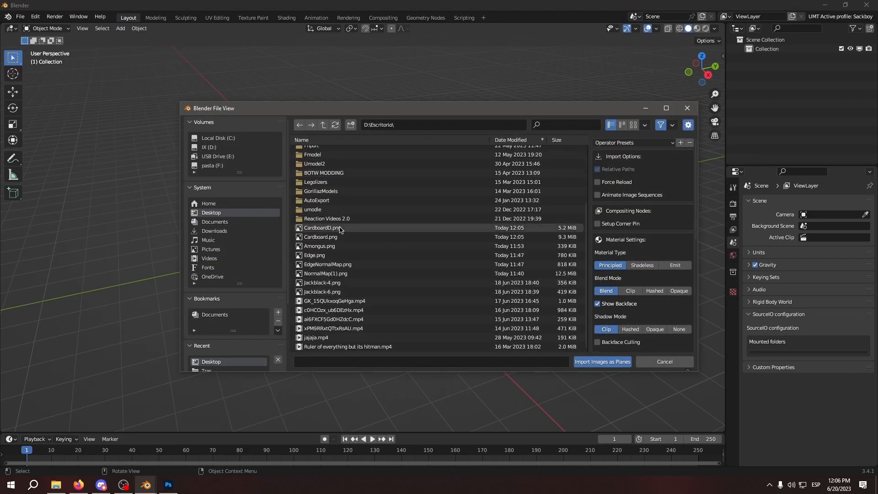
click(602, 362)
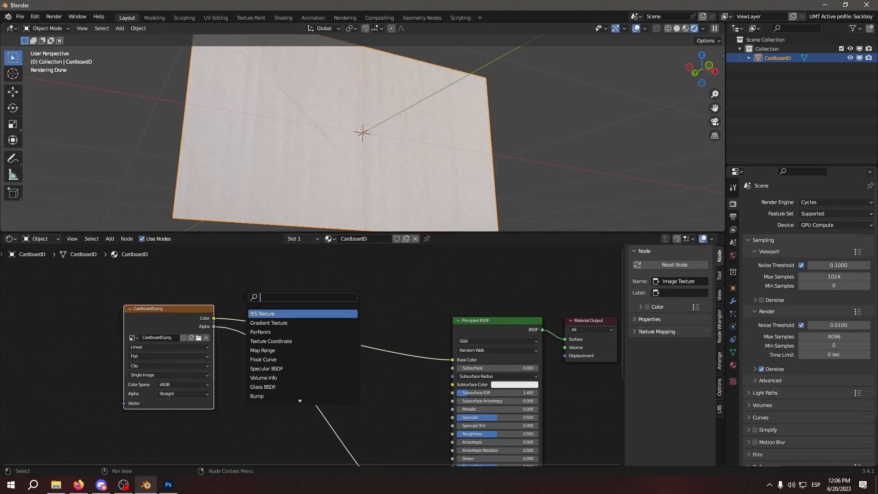
- Add a CardboardD.png image texture with non-colour colour space for the Normal Map, and place a point light
text(c)
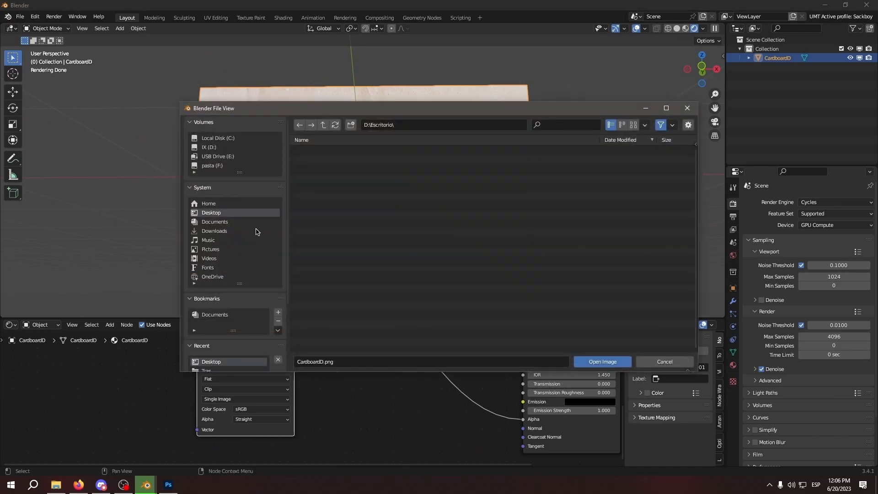
mouse_move(251, 214)
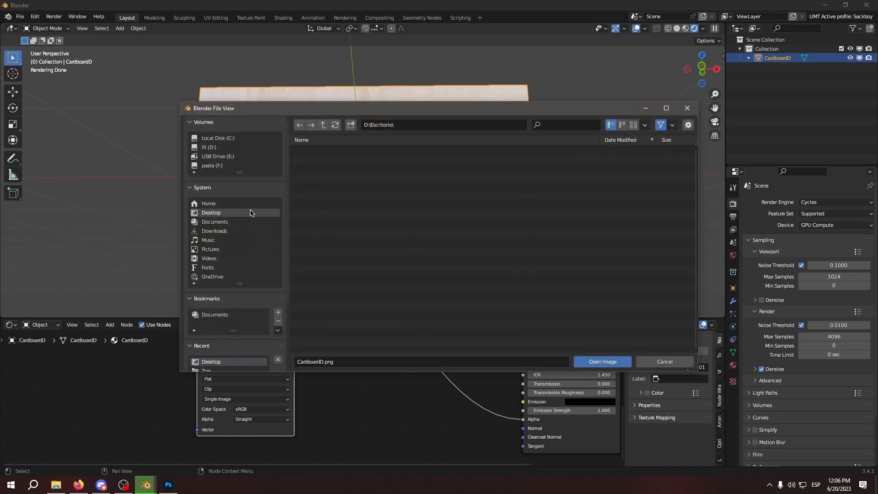
click(602, 361)
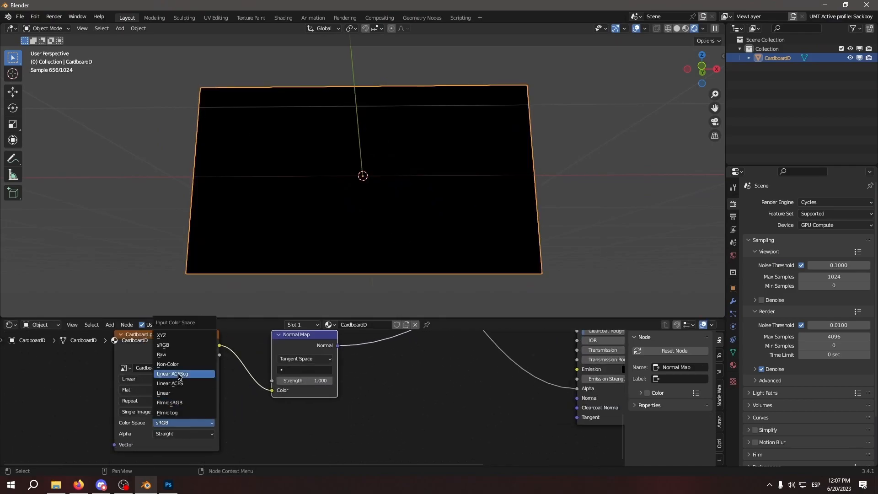
click(166, 365)
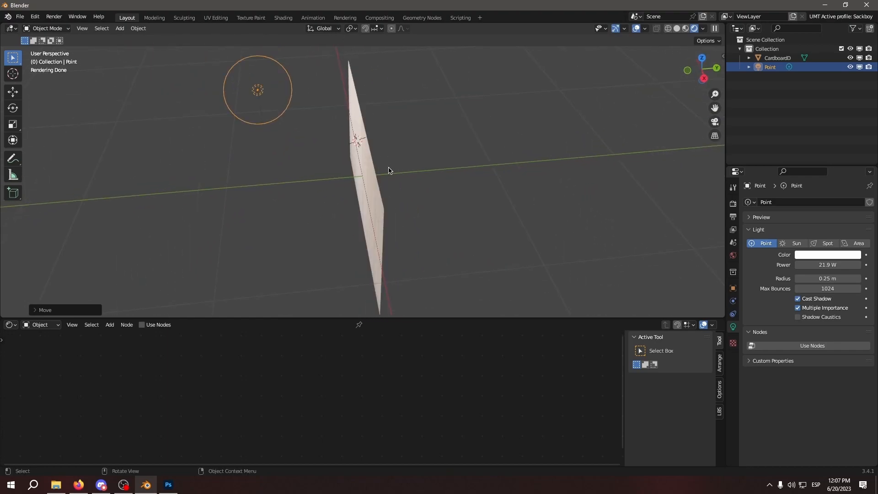
click(167, 484)
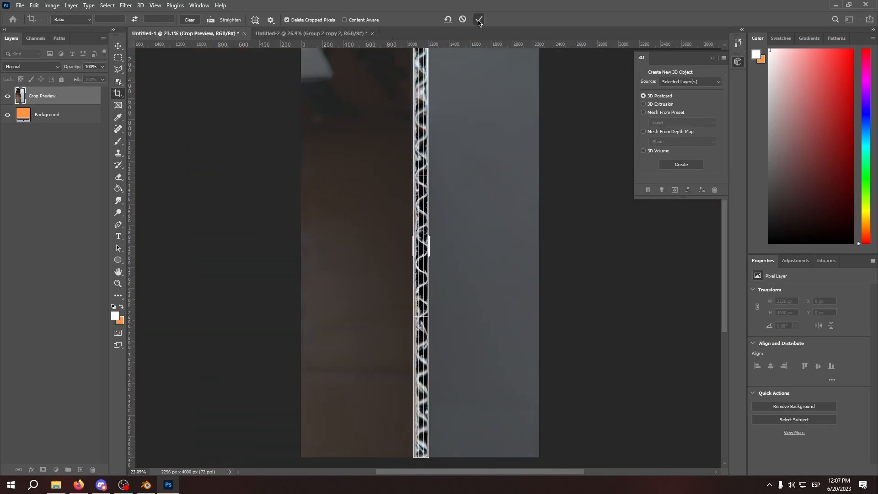
- Commit the crop framing the thin corrugated cardboard edge strip
click(478, 20)
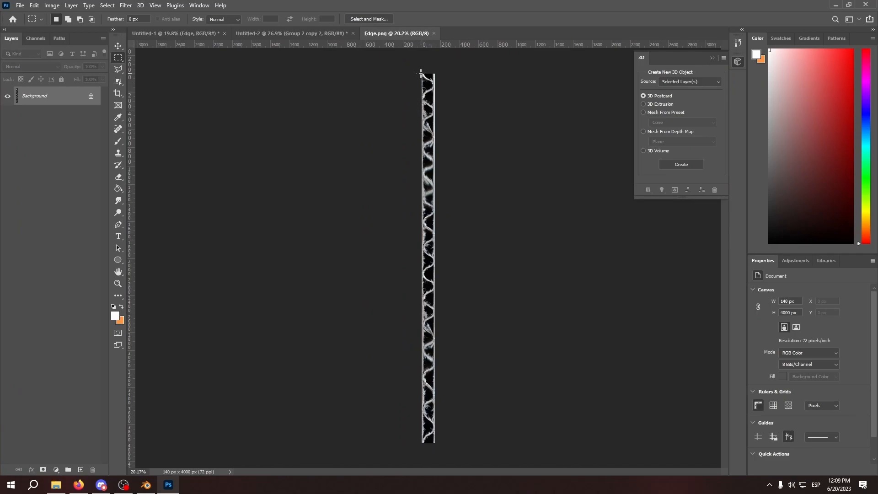
mouse_move(418, 425)
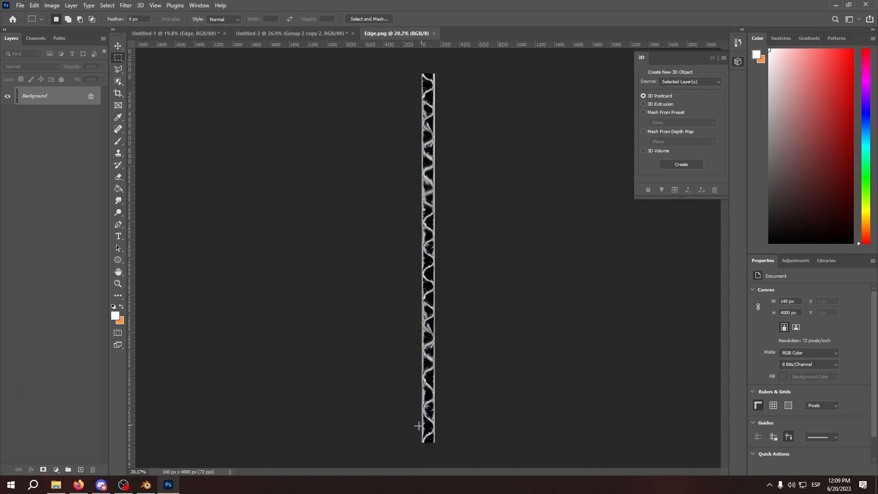
mouse_move(440, 383)
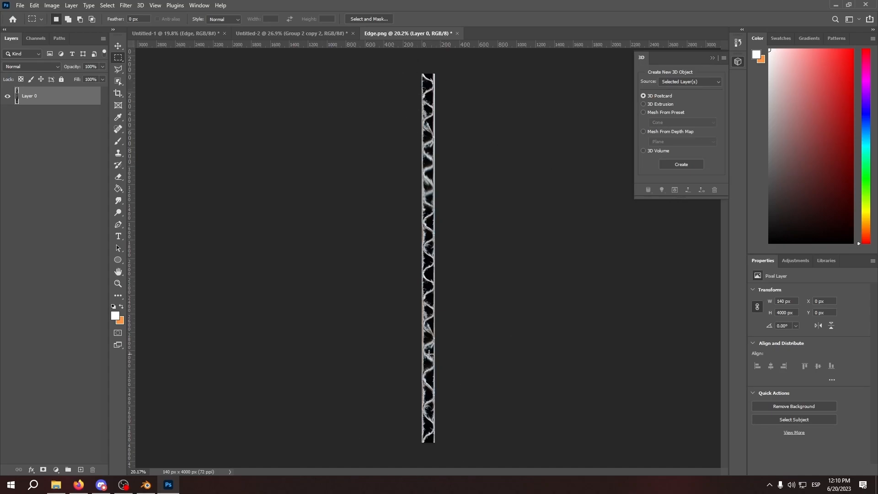
- Generate a normal map from the duplicated edge layer via Filter > 3D > Generate Normal Map
click(125, 5)
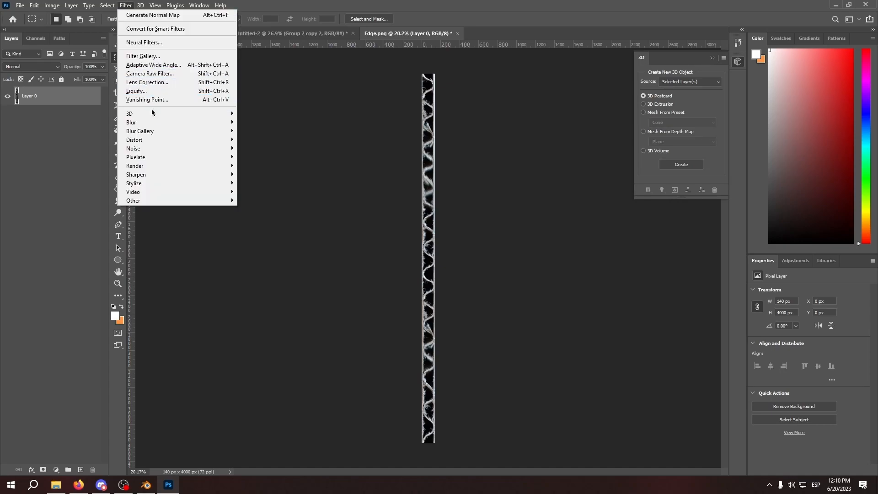
mouse_move(72, 110)
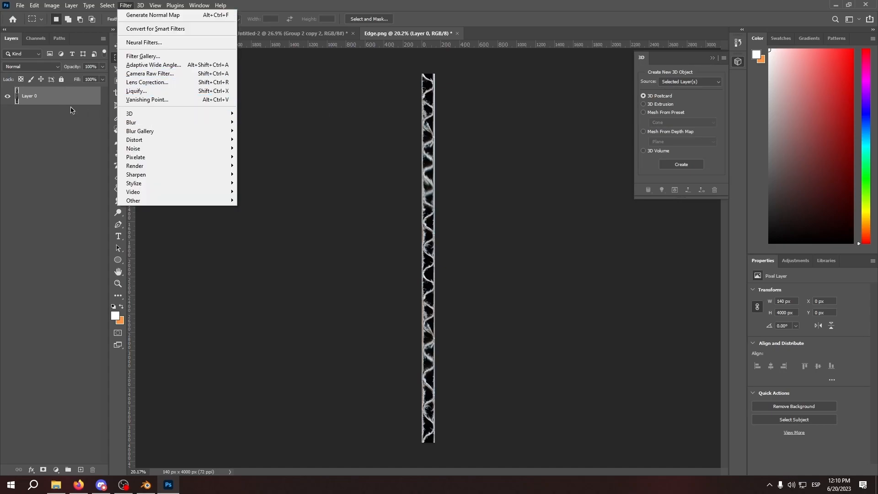
mouse_move(129, 114)
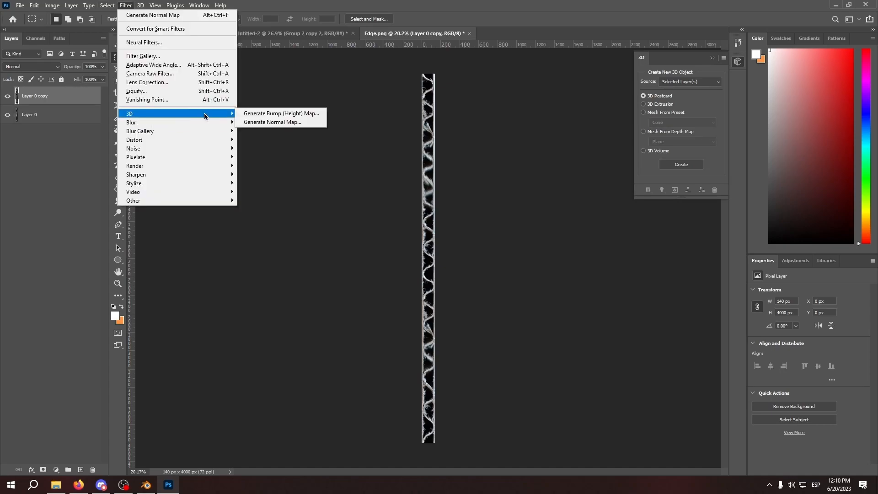
click(272, 122)
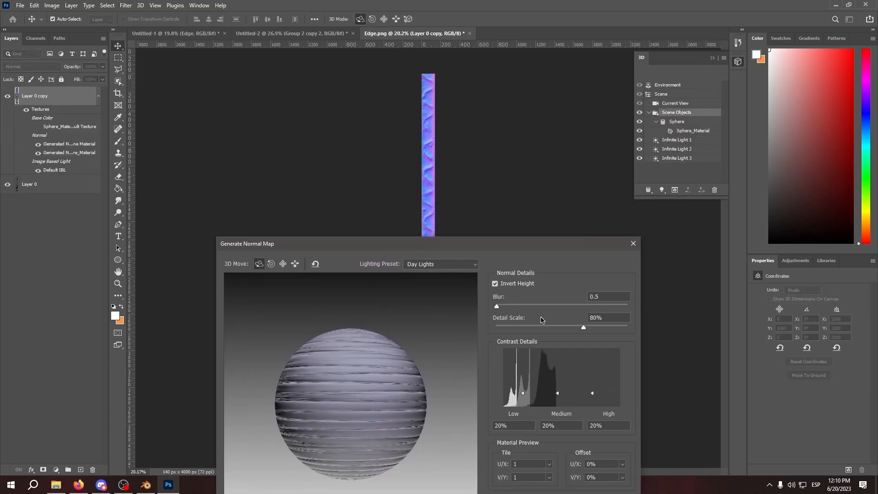
mouse_move(584, 150)
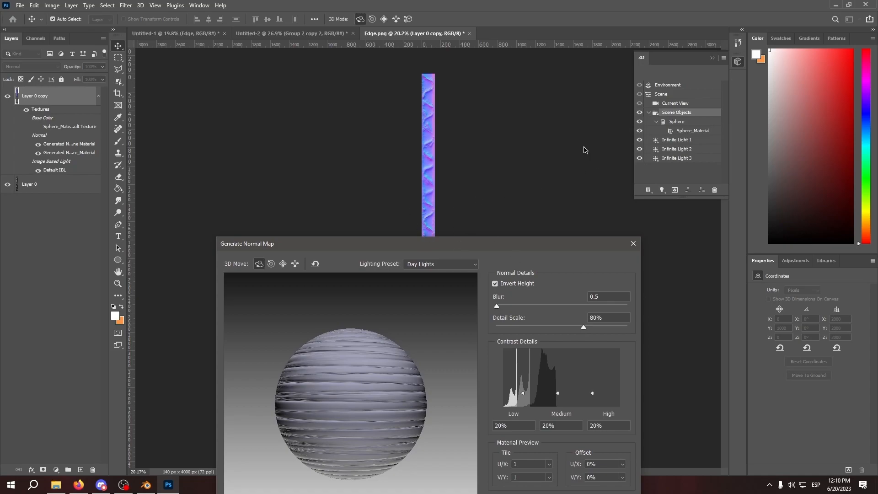
mouse_move(419, 173)
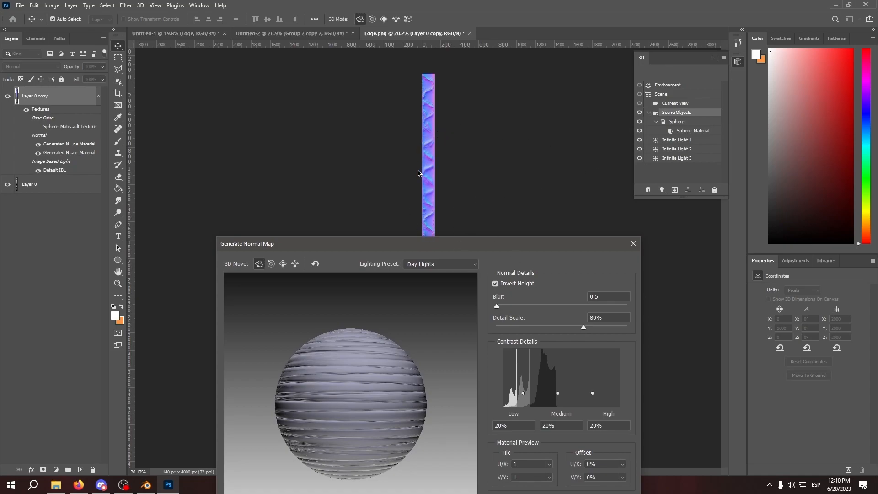
mouse_move(436, 253)
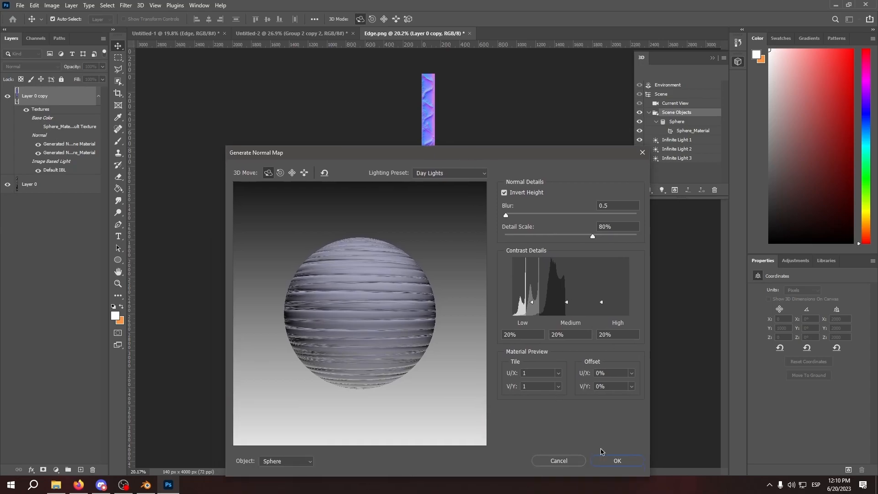
click(615, 461)
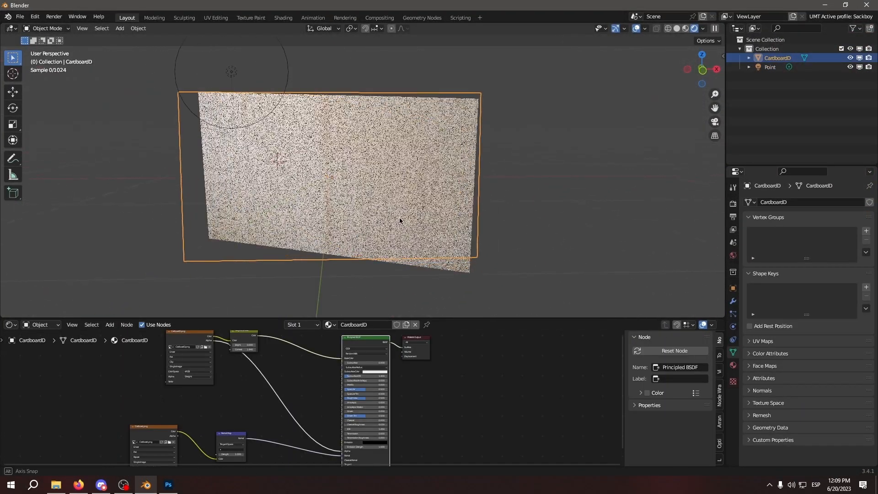
- Enter Edit Mode and assign the Edge.png material to the plane's thin side faces
key(Tab)
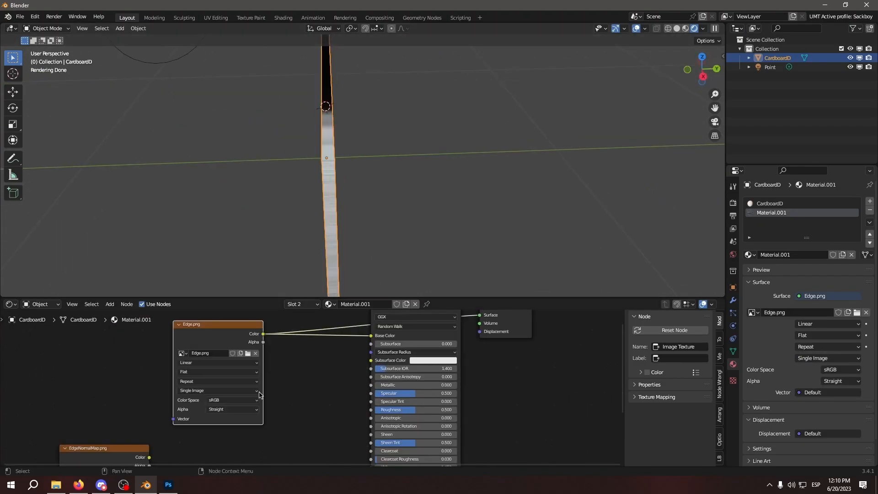
click(151, 432)
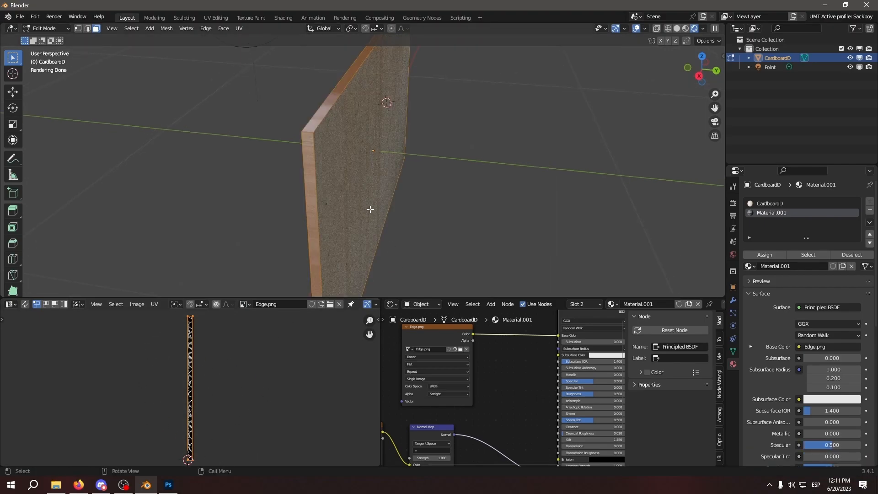
- Cube-project the side faces' UVs so Edge.png runs along the cardboard's thin edges, then return to Object Mode
click(238, 28)
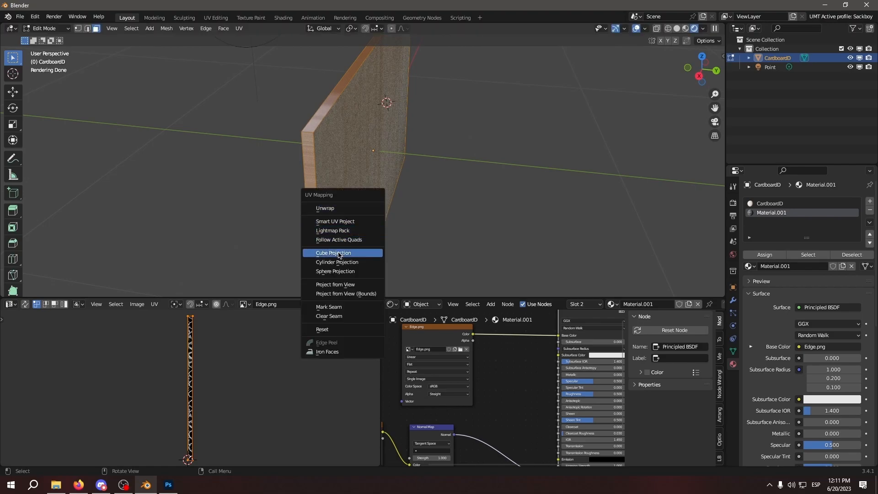
click(331, 252)
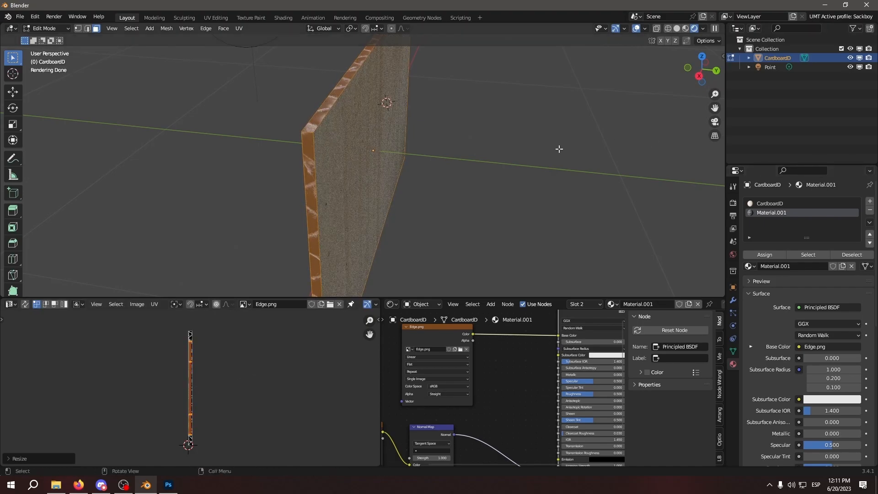
key(s)
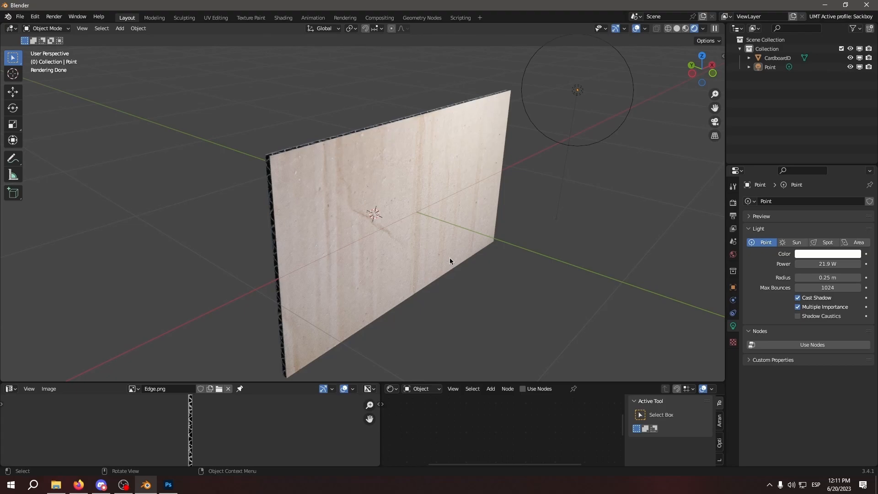
click(167, 485)
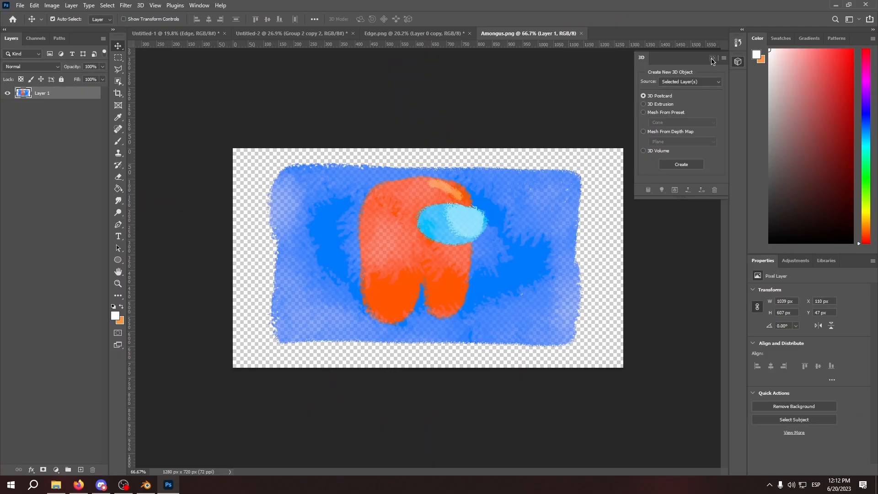
- Dismiss Photoshop's 3D panel over the Among Us painting and switch back to Blender
click(713, 59)
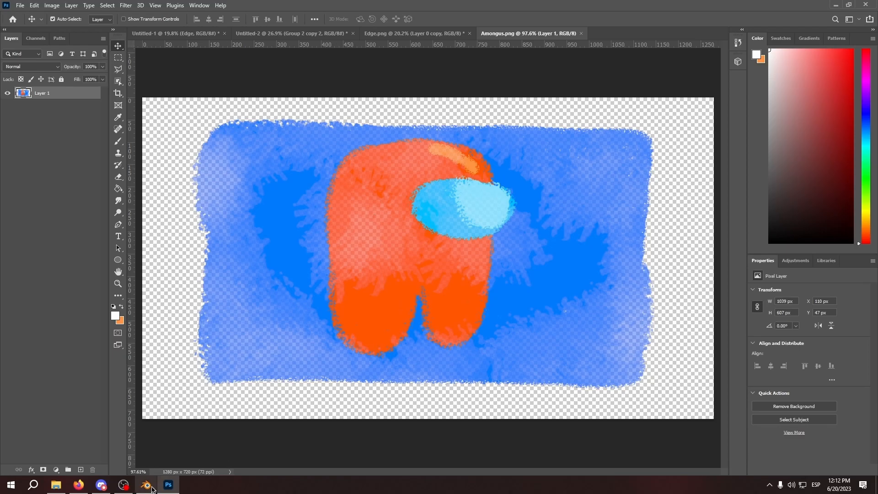
click(146, 485)
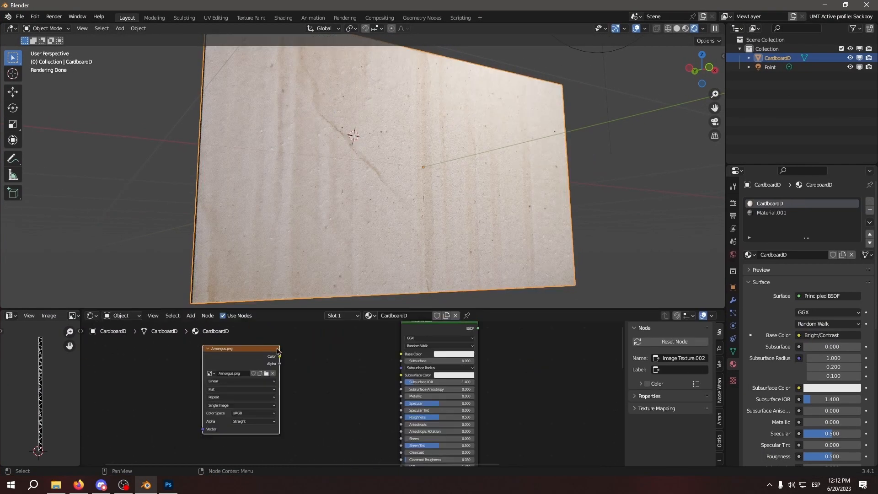
- Wire the Amongus.png texture colour into the Material Output surface and add a searched node
drag(279, 356, 400, 353)
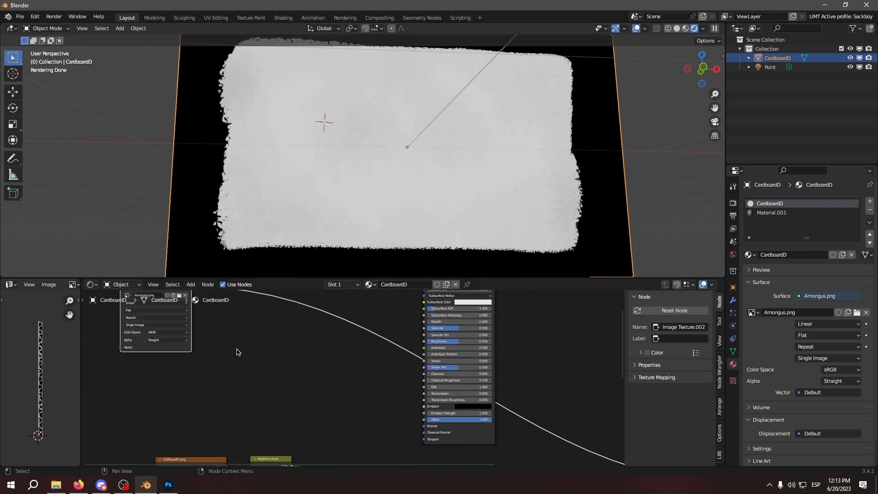
mouse_move(241, 350)
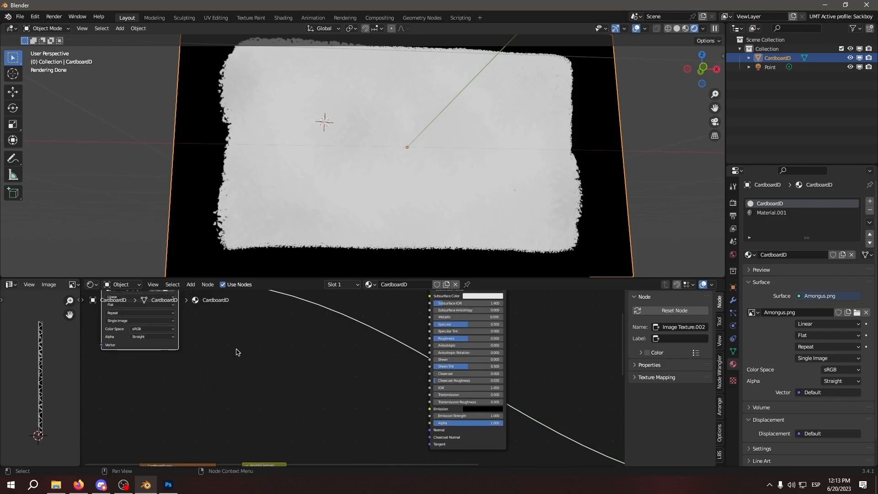
mouse_move(230, 351)
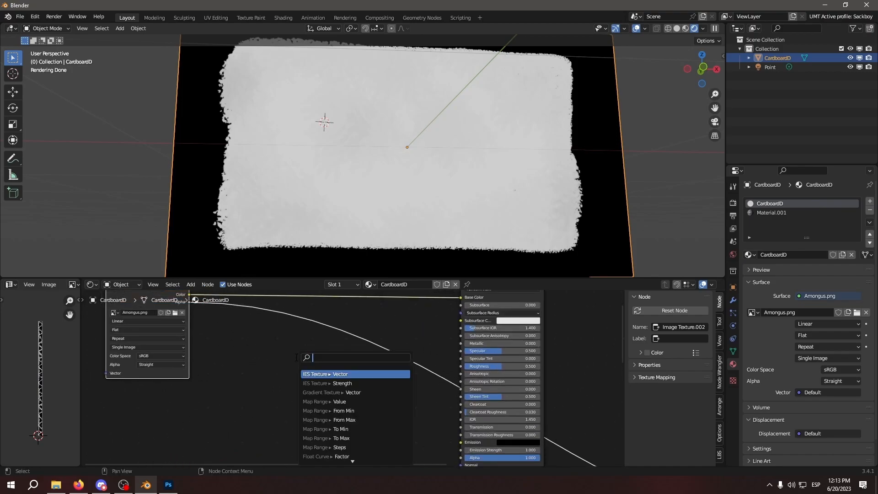
click(324, 373)
text(bum)
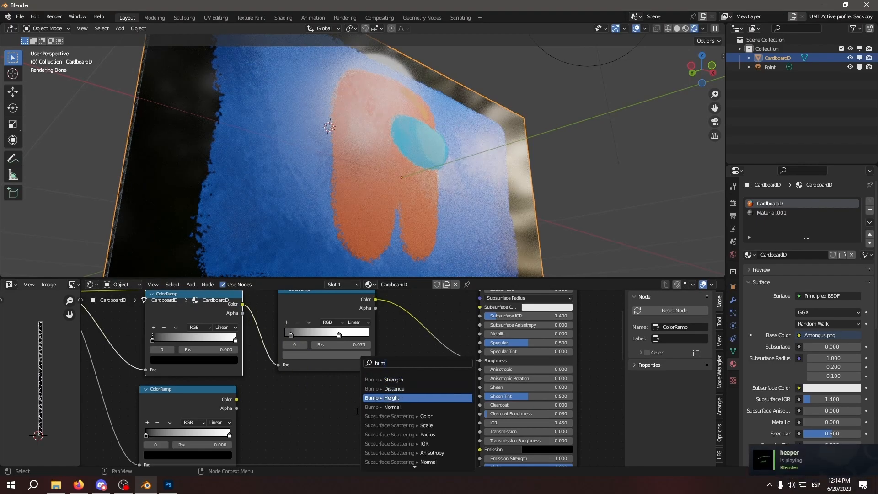
- Add a Bump node whose height is fed by a ColorRamp
click(394, 398)
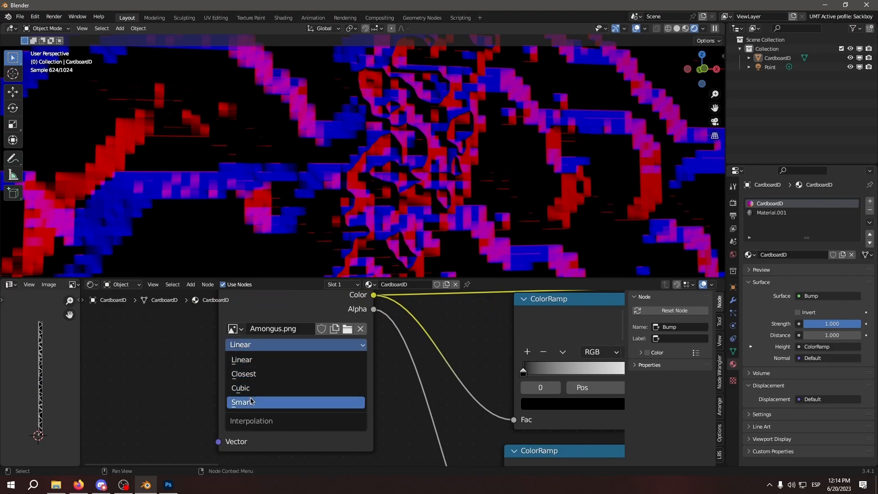
- Set the Amongus.png image texture interpolation to Smart
click(242, 402)
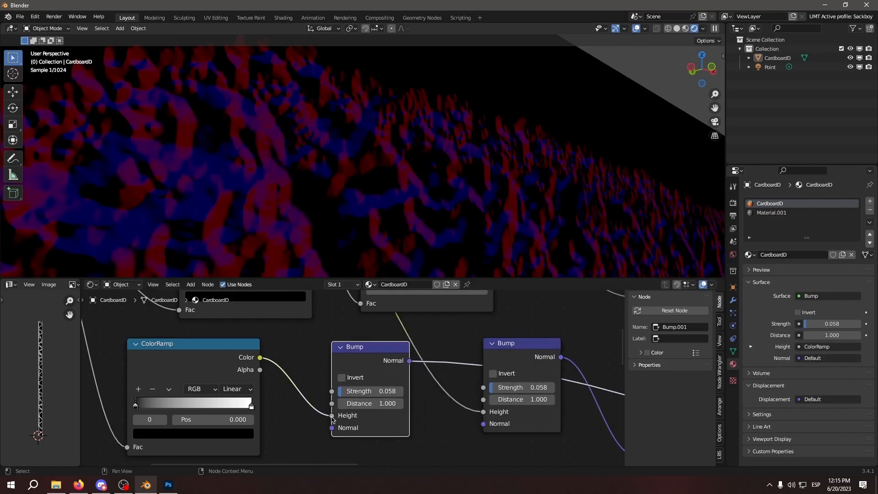
- Link the ColorRamp into Bump Height and pull its white stop to about 0.609 for embossing contrast
drag(347, 390, 386, 391)
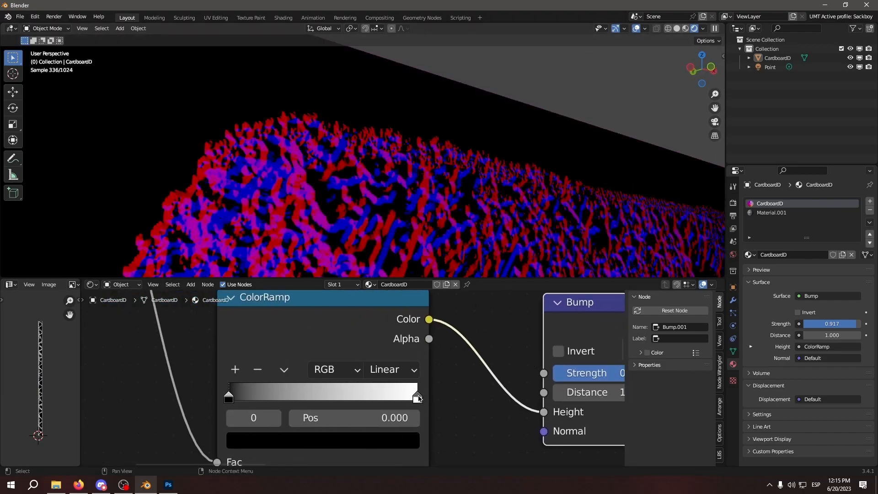
drag(417, 395, 335, 395)
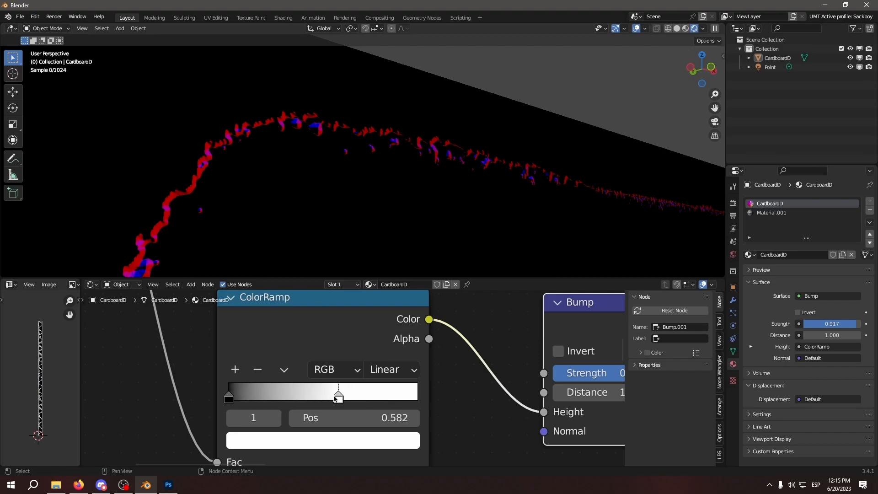
drag(338, 393, 290, 393)
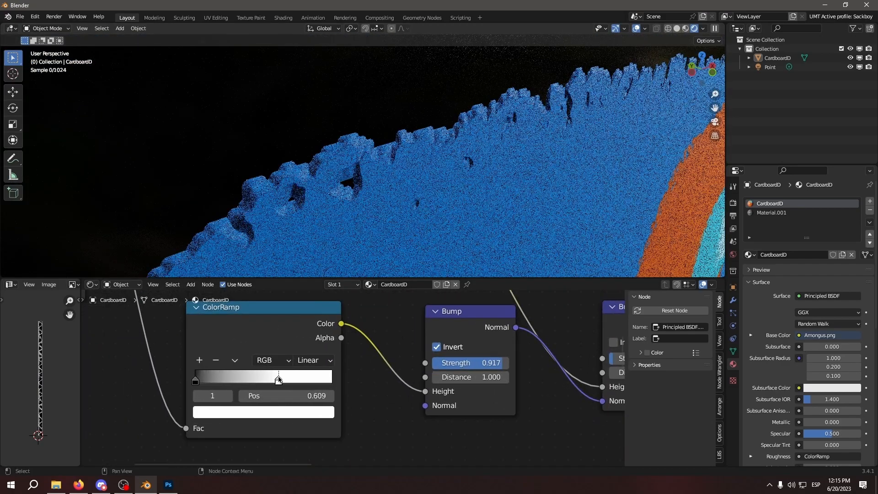
drag(279, 376, 265, 376)
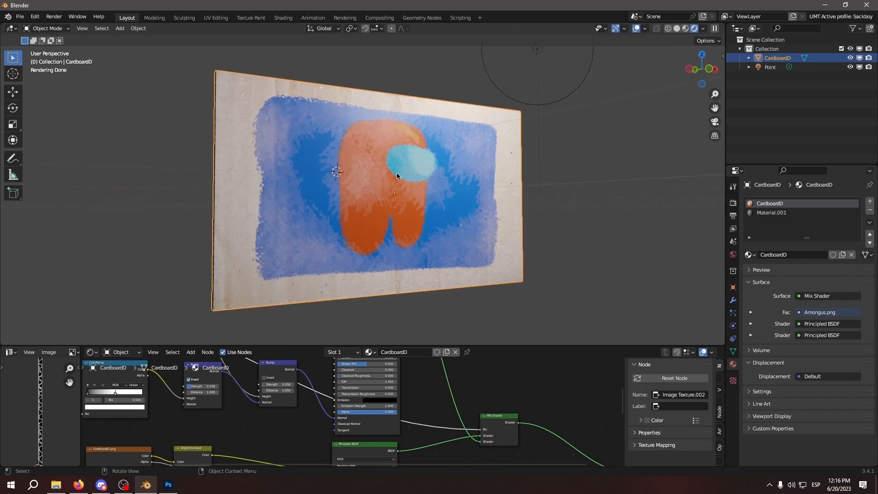
mouse_move(660, 337)
text(Painting)
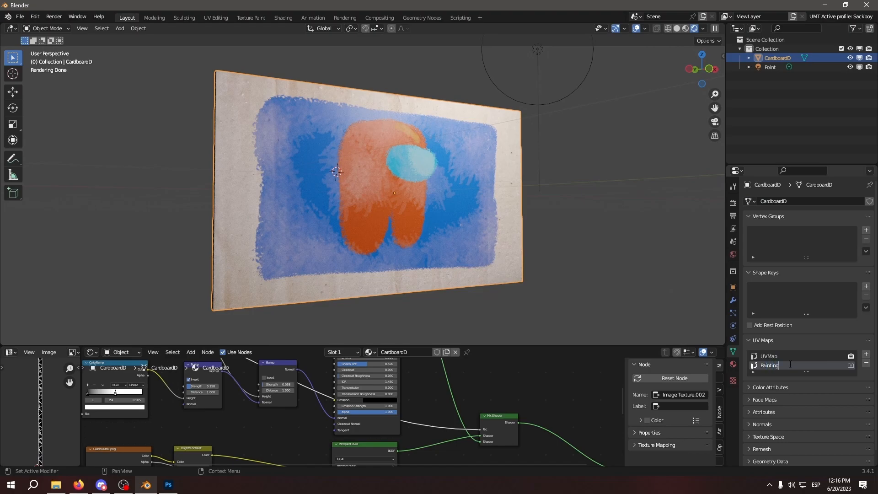
- Name the new UV map PaintUV and show the Among Us image in the UV Editor
key(BackSpace)
text(UV)
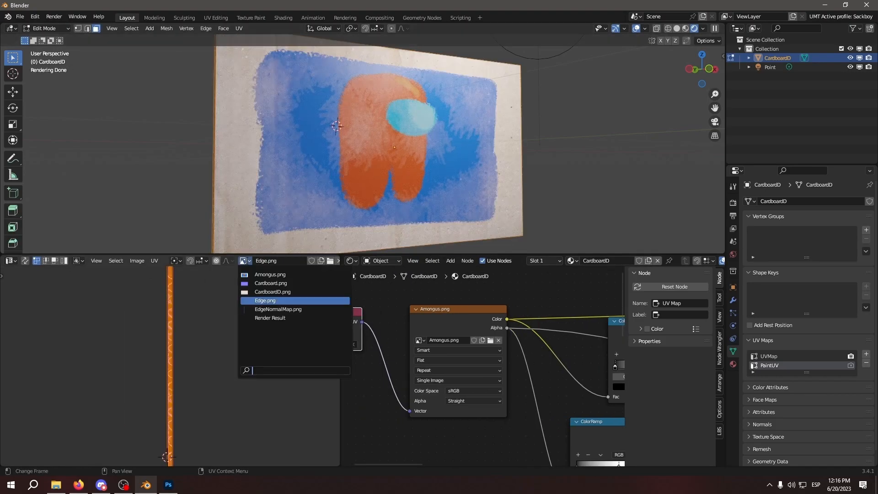
click(271, 275)
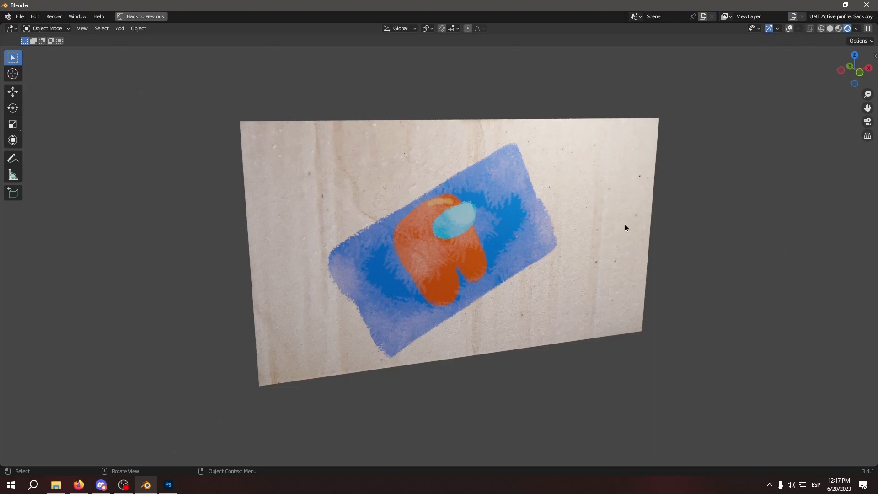
- View the cardboard reference photo in Firefox for comparison, then return to Blender
click(79, 485)
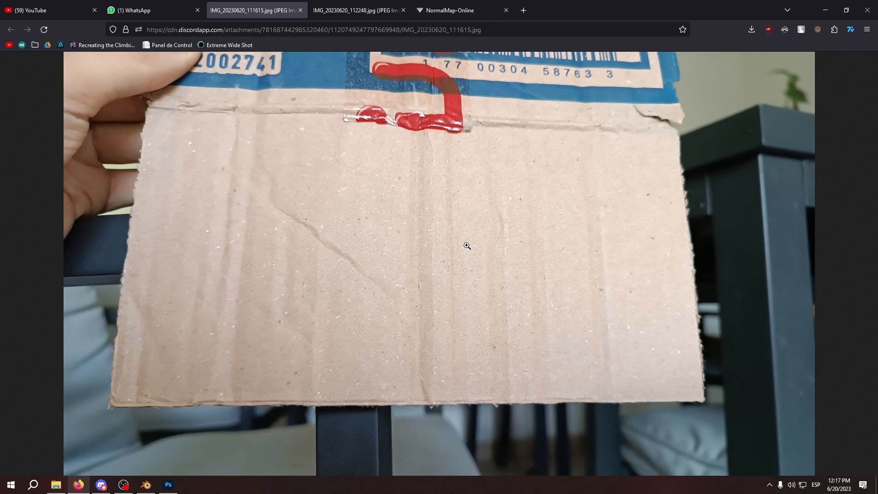
click(145, 485)
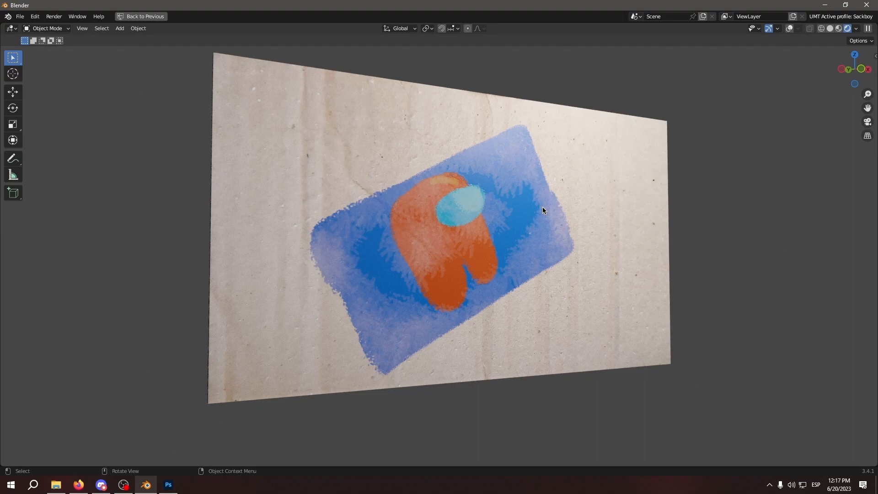
mouse_move(541, 213)
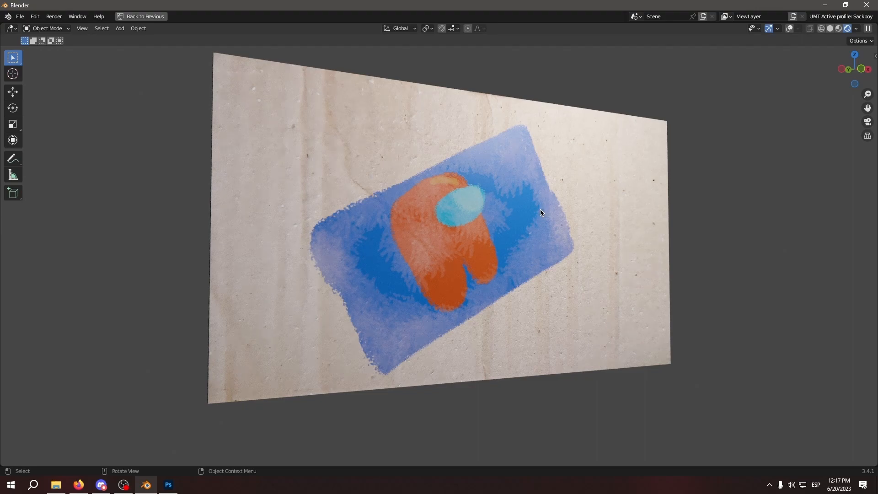
mouse_move(515, 216)
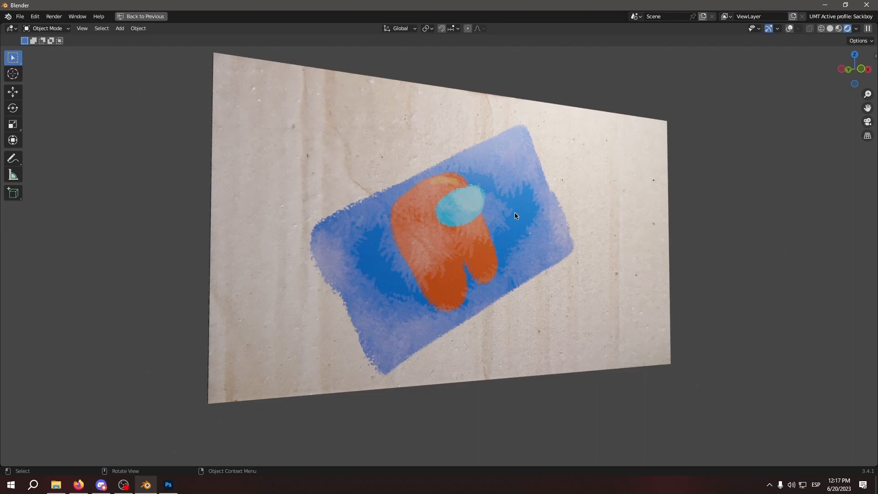
mouse_move(470, 255)
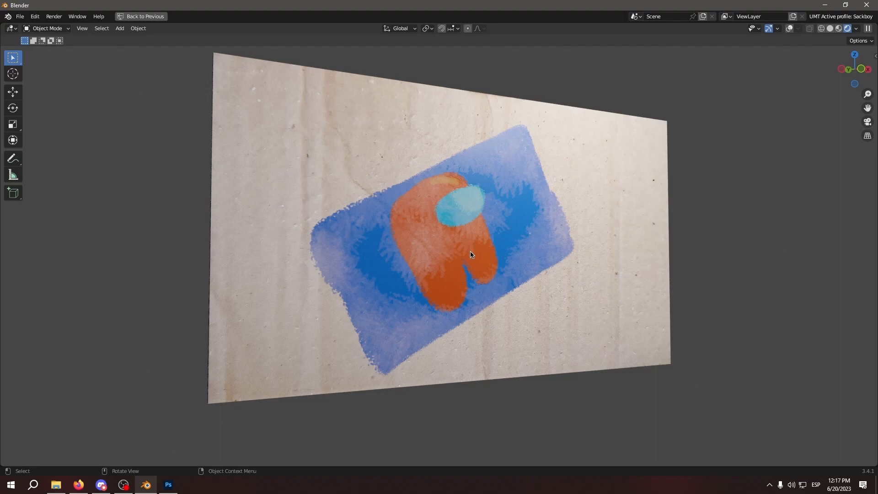